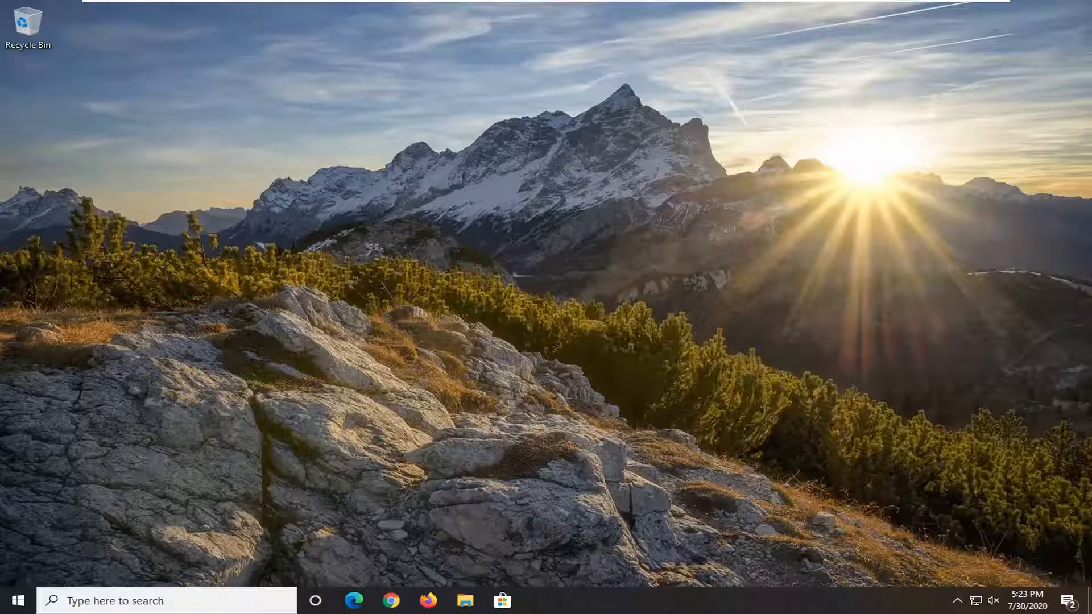
Step: Search 'cmd' and launch Command Prompt as administrator, approving the User Account Control prompt
{"action": "type", "text": "cmd"}
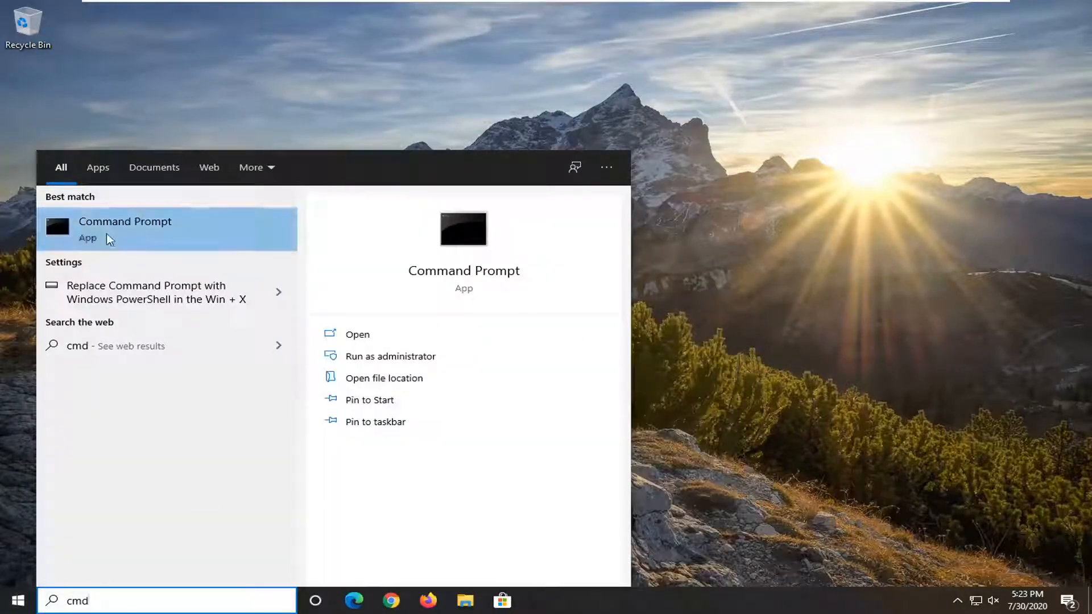
{"action": "right_click", "coordinate": [125, 228]}
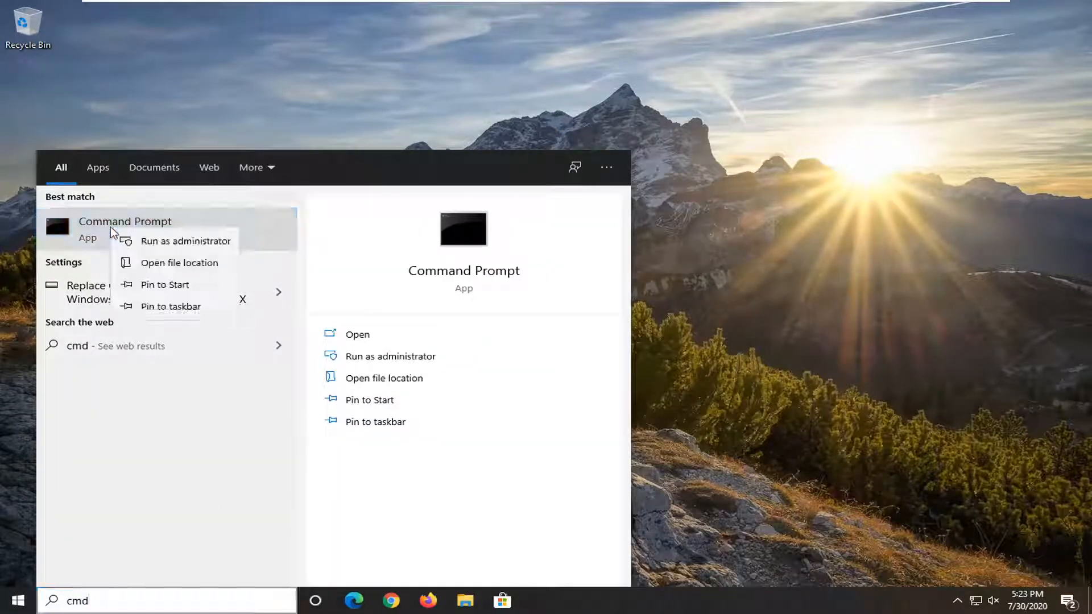
{"action": "left_click", "coordinate": [185, 240]}
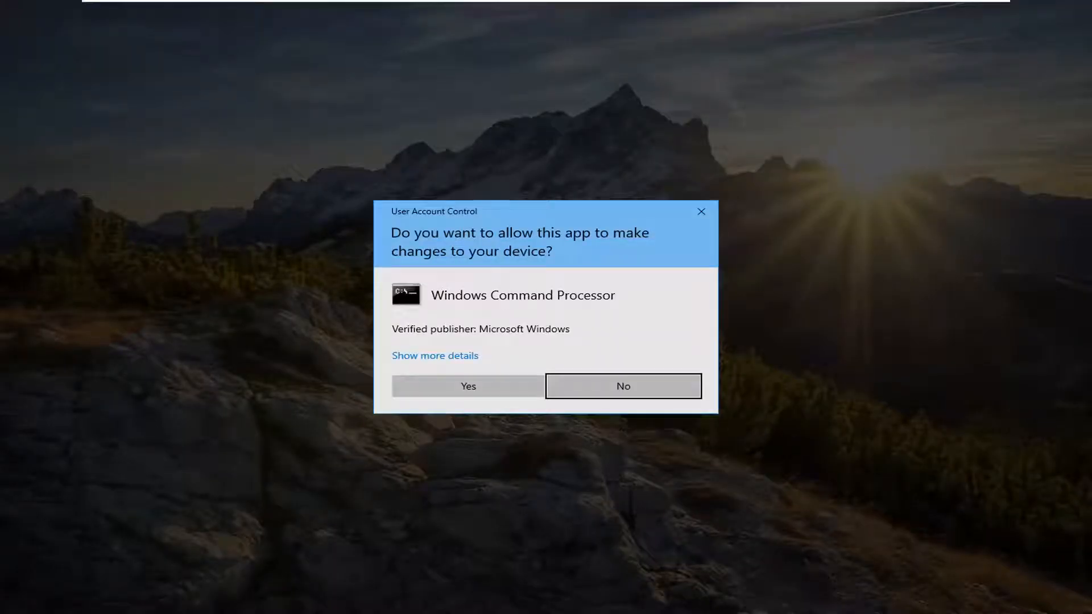
{"action": "left_click", "coordinate": [622, 386]}
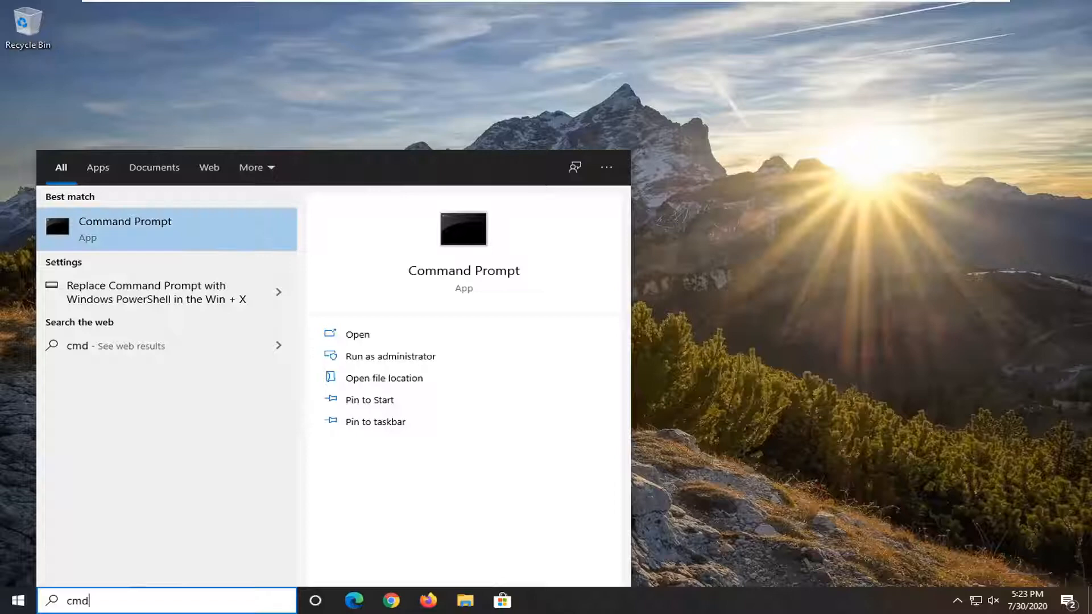
{"action": "left_click", "coordinate": [399, 356]}
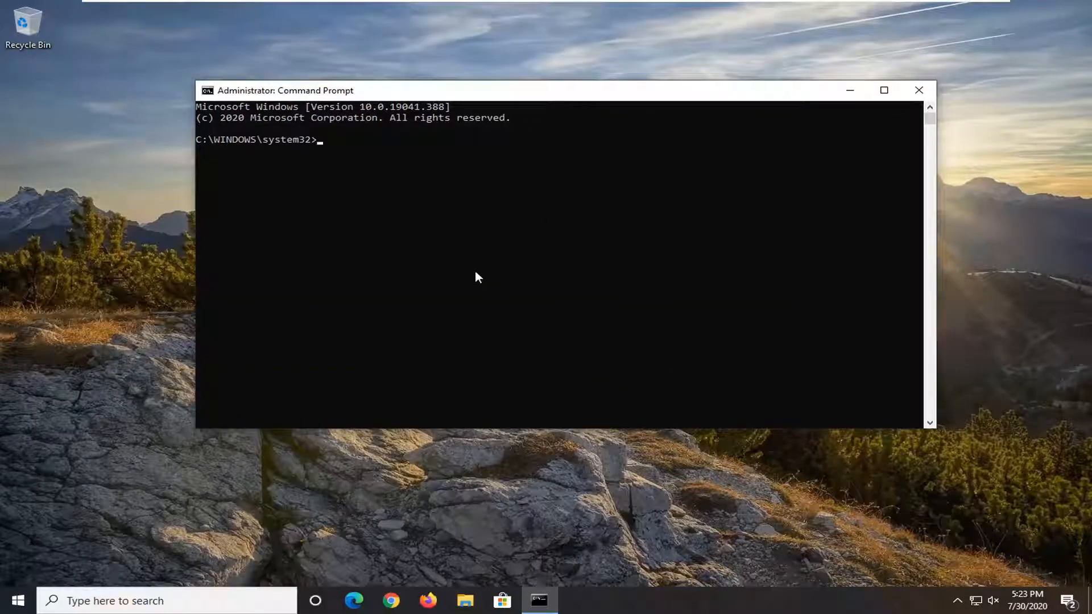
Step: Run ipconfig /flushdns to clear the DNS resolver cache successfully
{"action": "type", "text": "ipconfig"}
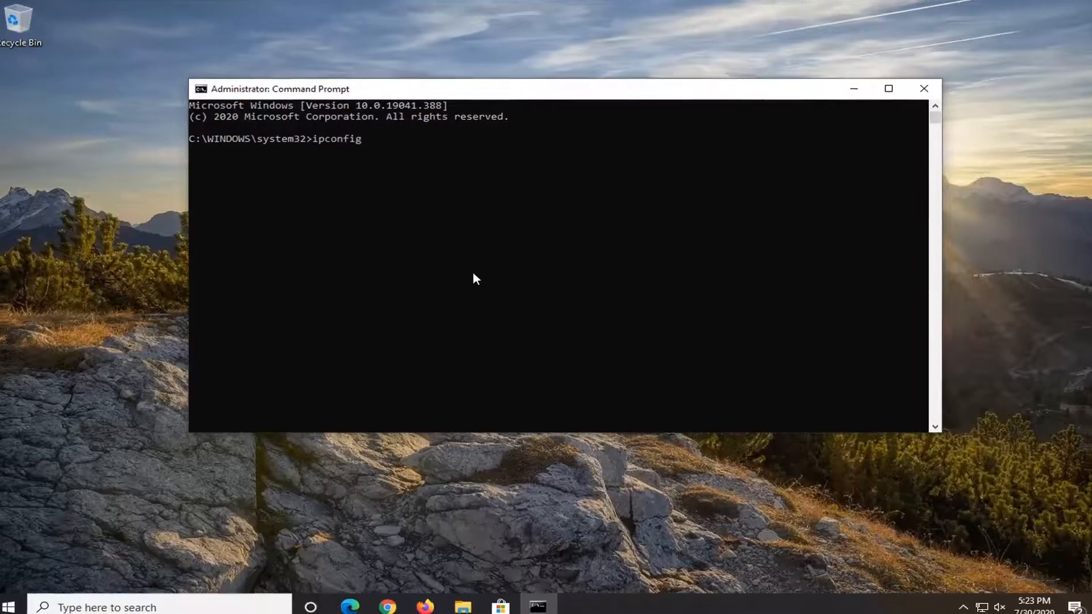
{"action": "type", "text": "/flushdns"}
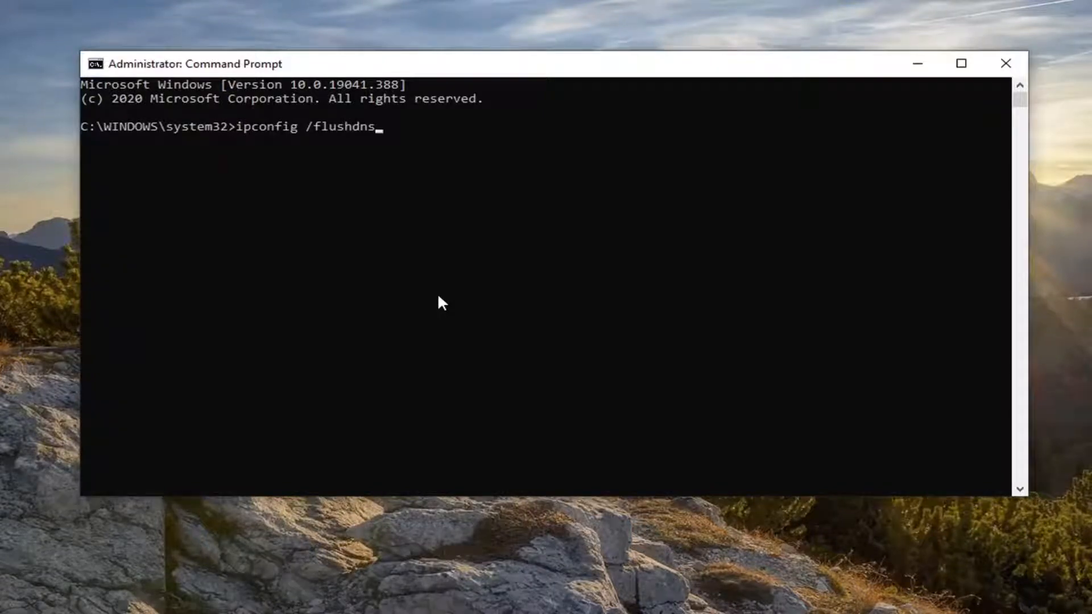
{"action": "key", "text": "enter"}
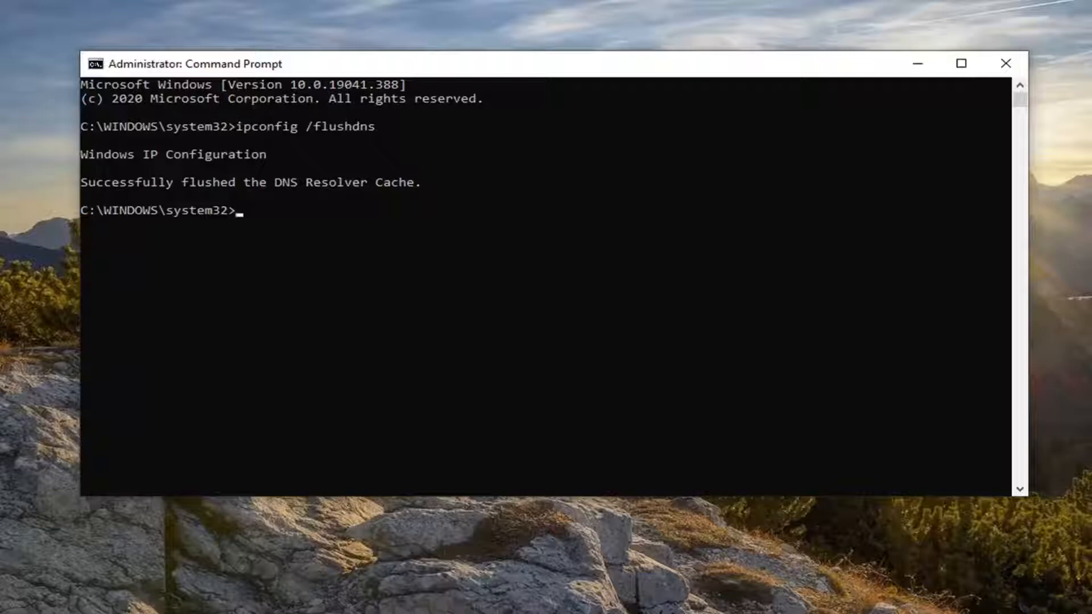
{"action": "type", "text": "netsh winsock"}
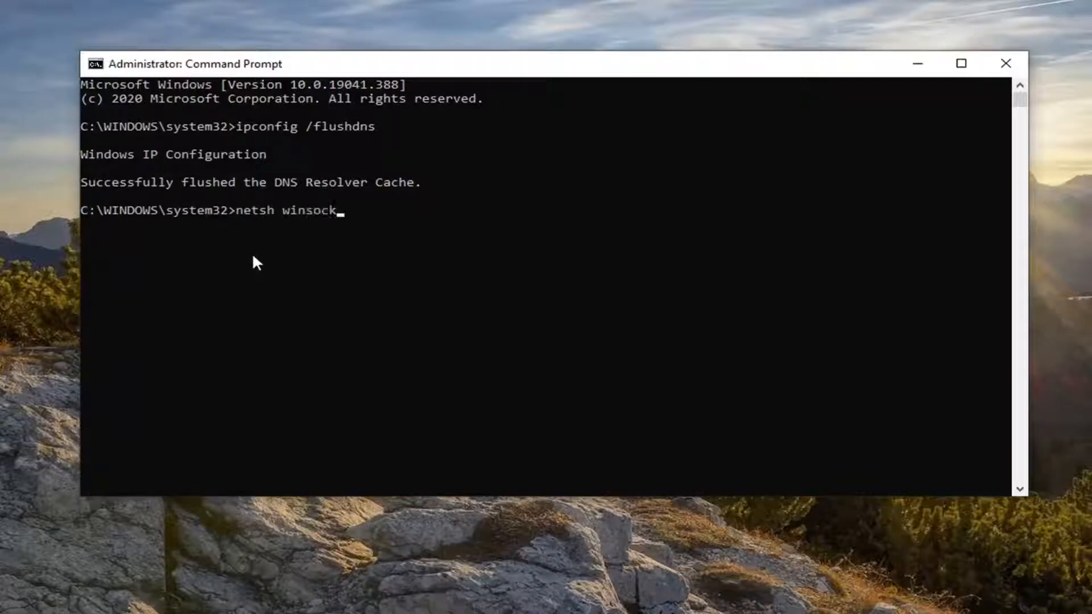
Step: Complete and run netsh winsock reset, then close the elevated Command Prompt window
{"action": "type", "text": "reset"}
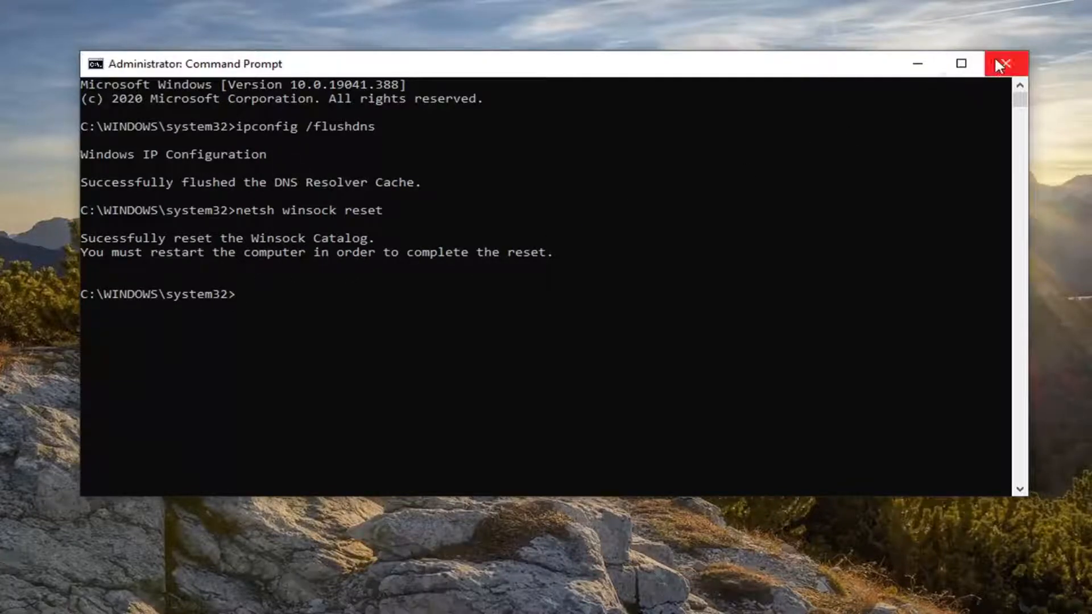
{"action": "left_click", "coordinate": [1006, 63]}
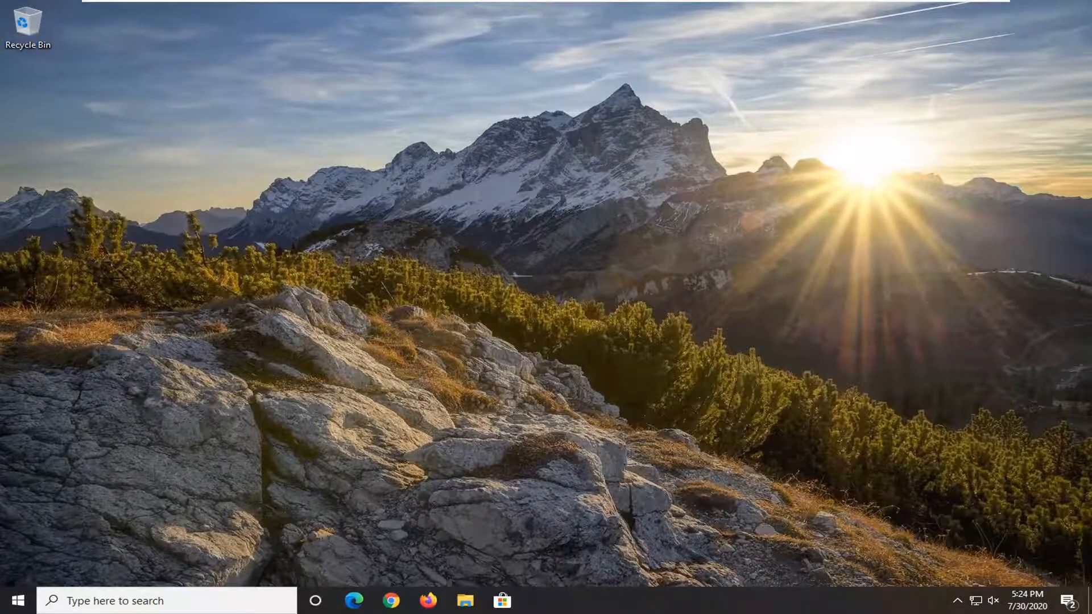
{"action": "mouse_move", "coordinate": [986, 371]}
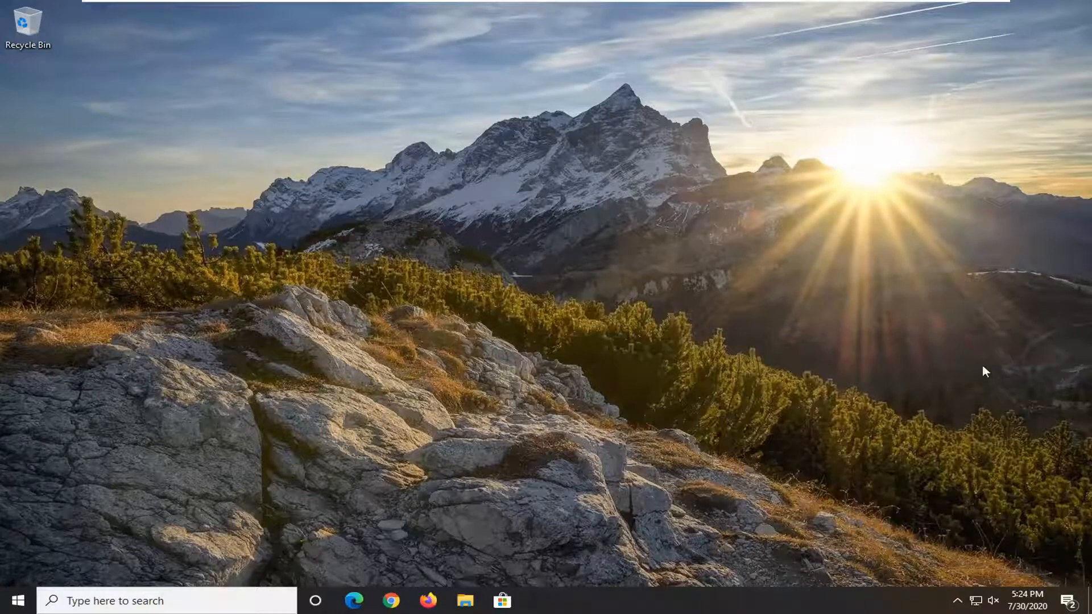
{"action": "mouse_move", "coordinate": [966, 381]}
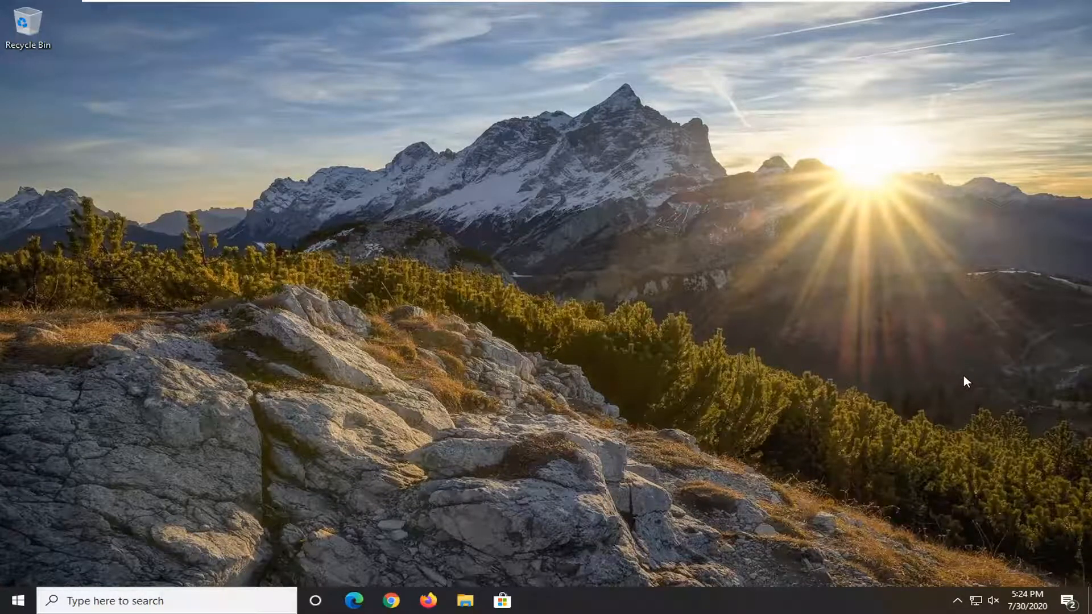